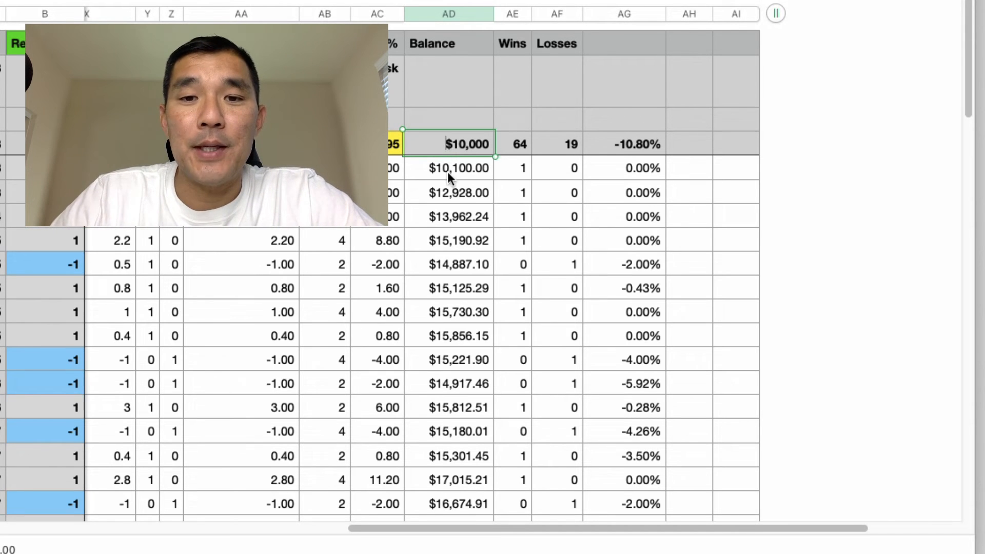
{"action": "scroll", "scroll_direction": "down", "scroll_amount": 3}
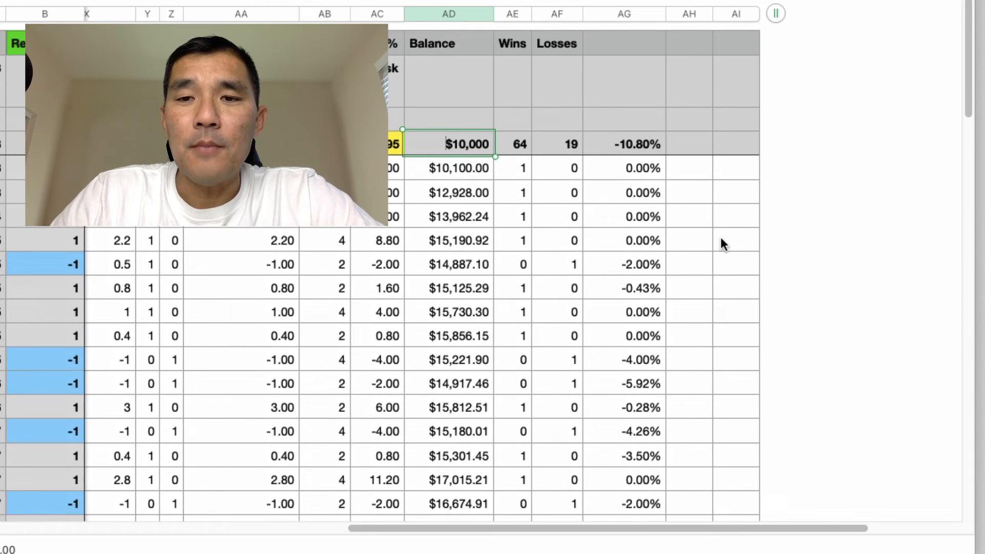
{"action": "left_click", "coordinate": [624, 168]}
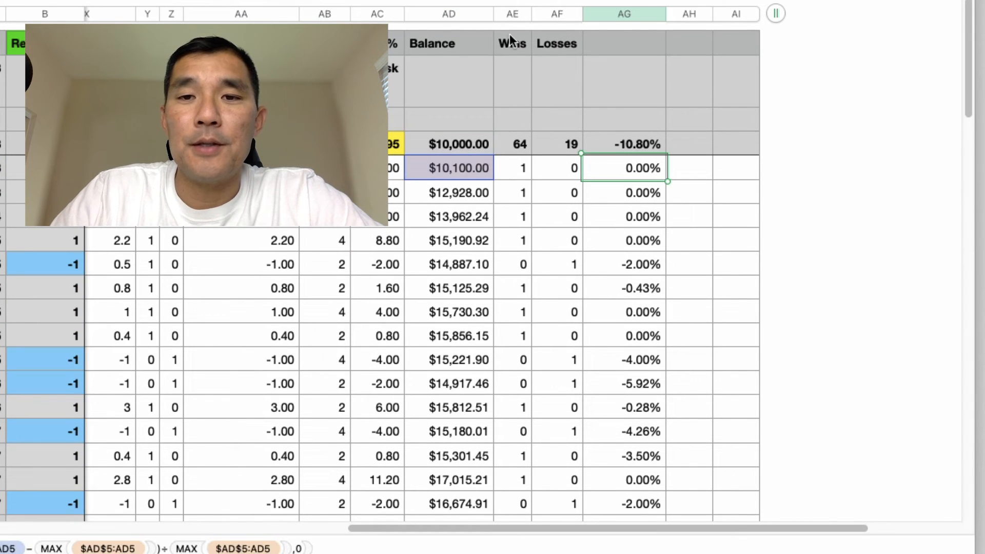
{"action": "mouse_move", "coordinate": [553, 139]}
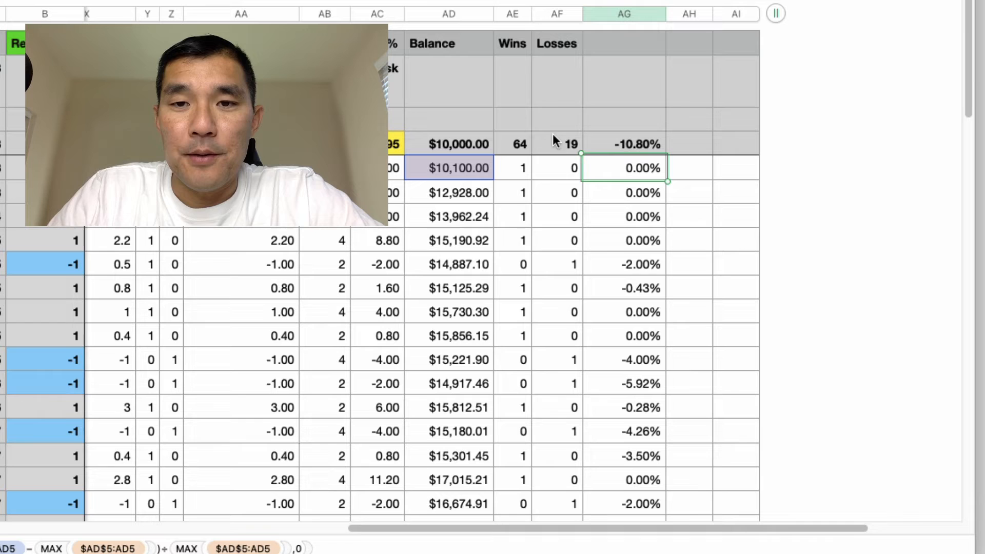
{"action": "mouse_move", "coordinate": [606, 147]}
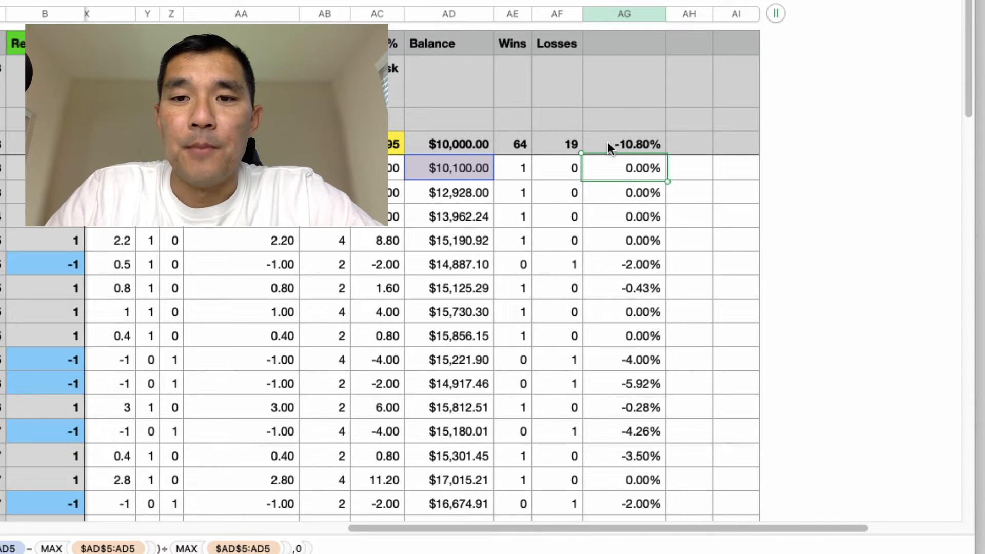
{"action": "mouse_move", "coordinate": [607, 171]}
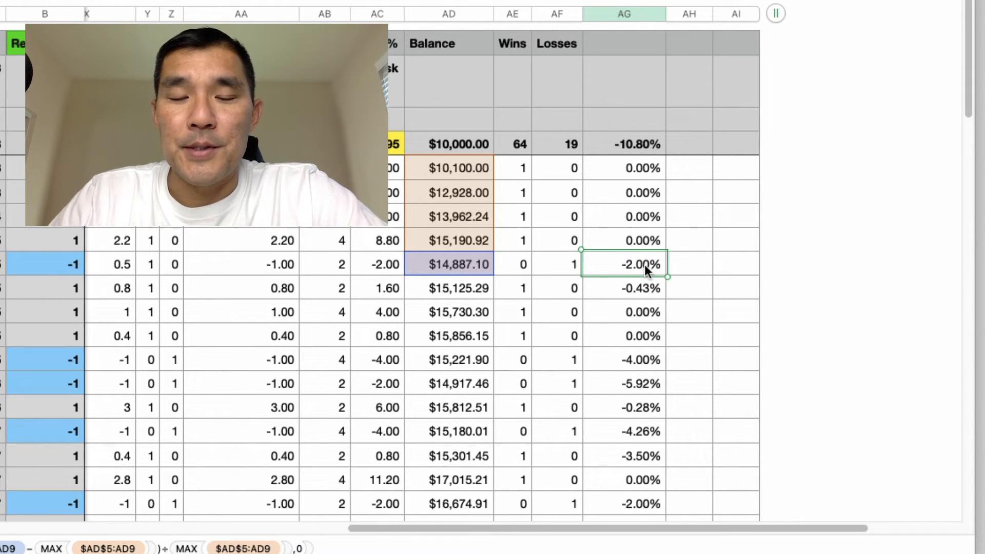
{"action": "mouse_move", "coordinate": [610, 171]}
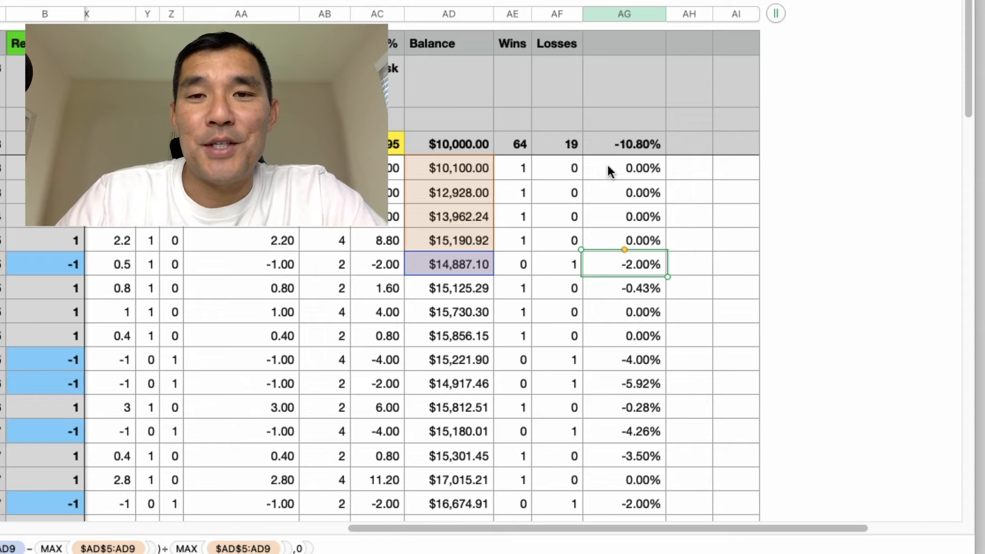
{"action": "mouse_move", "coordinate": [697, 178]}
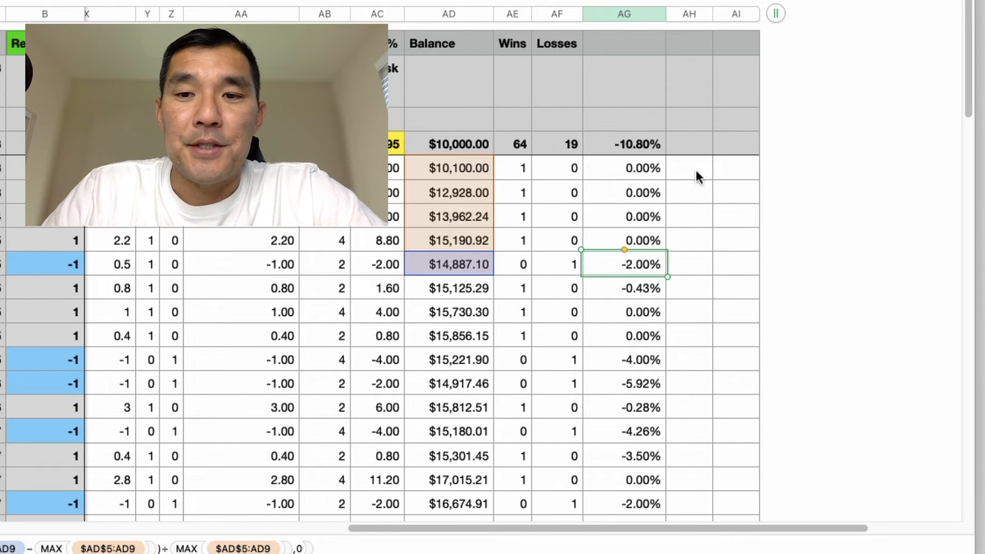
{"action": "left_click", "coordinate": [624, 216]}
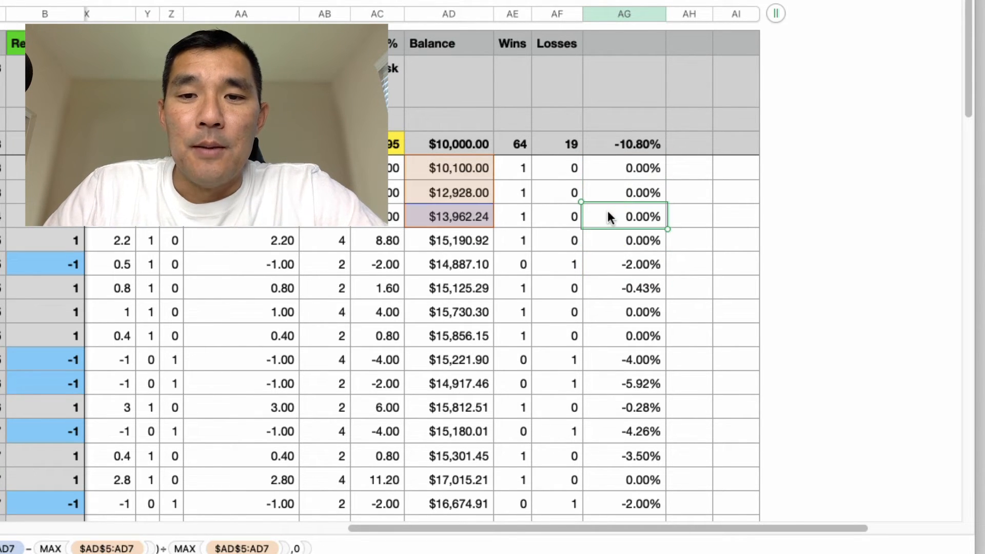
{"action": "mouse_move", "coordinate": [470, 244]}
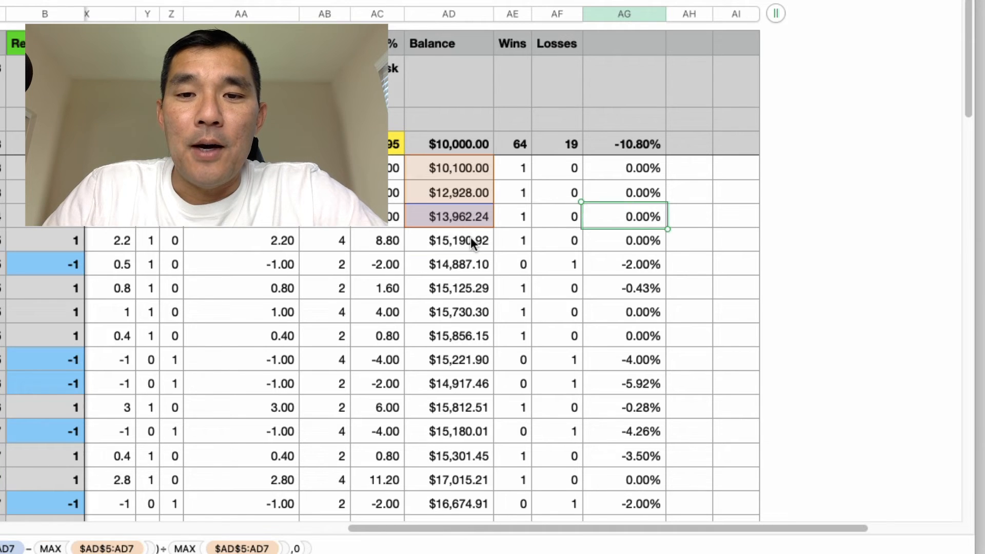
{"action": "left_click", "coordinate": [623, 240]}
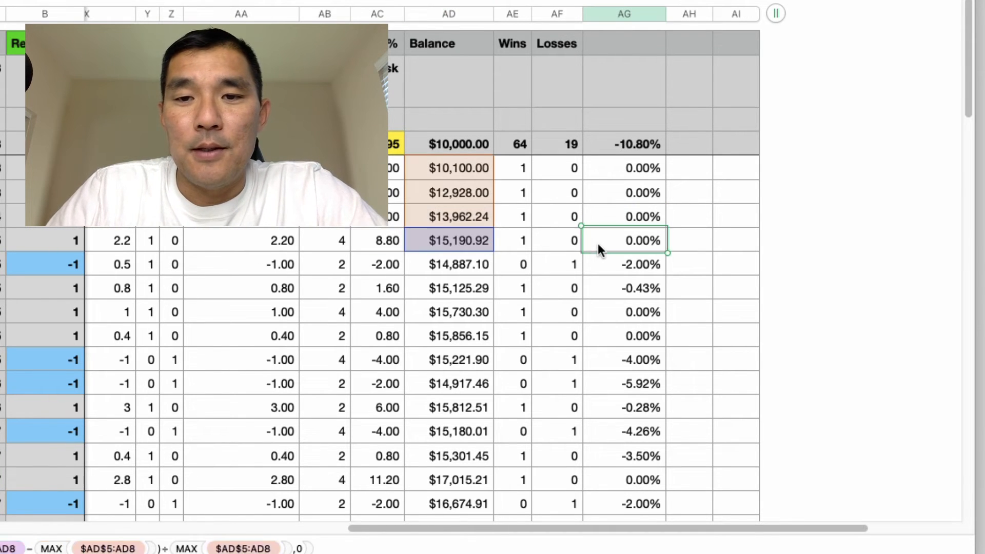
{"action": "mouse_move", "coordinate": [433, 202]}
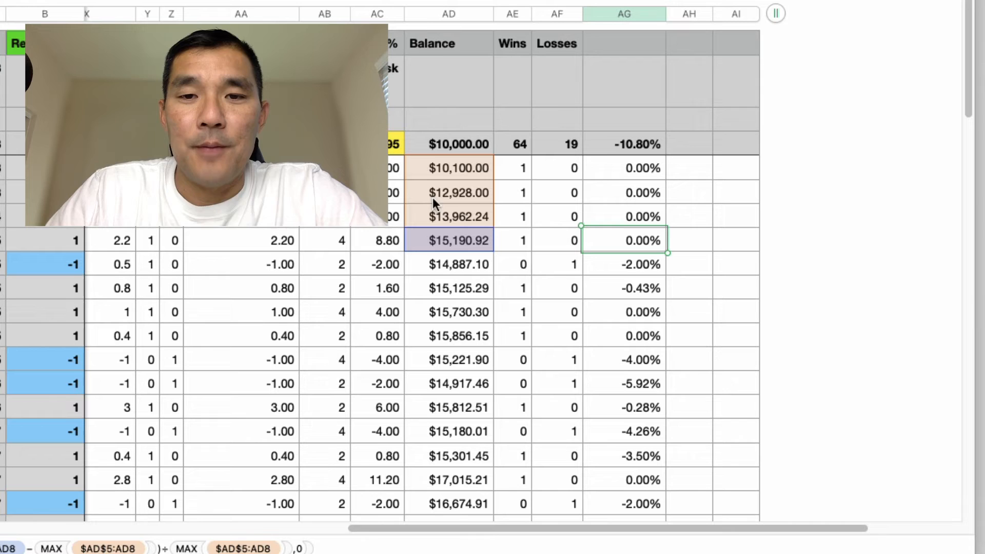
{"action": "mouse_move", "coordinate": [471, 374]}
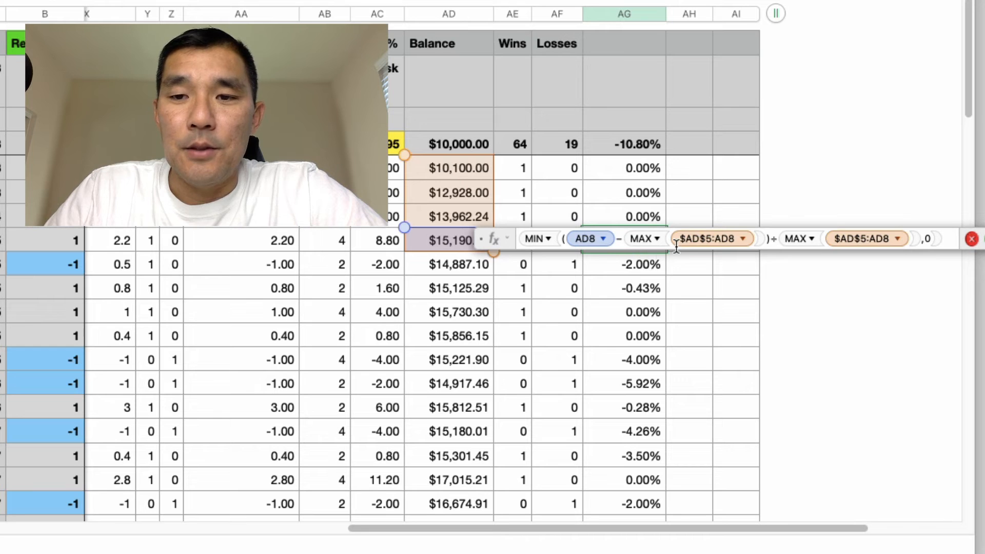
{"action": "mouse_move", "coordinate": [699, 249]}
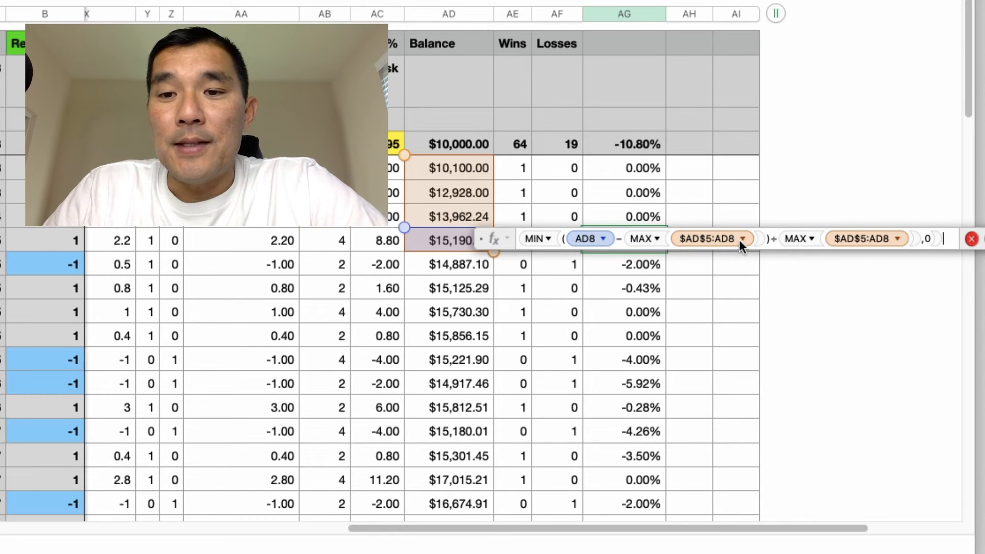
{"action": "mouse_move", "coordinate": [647, 239]}
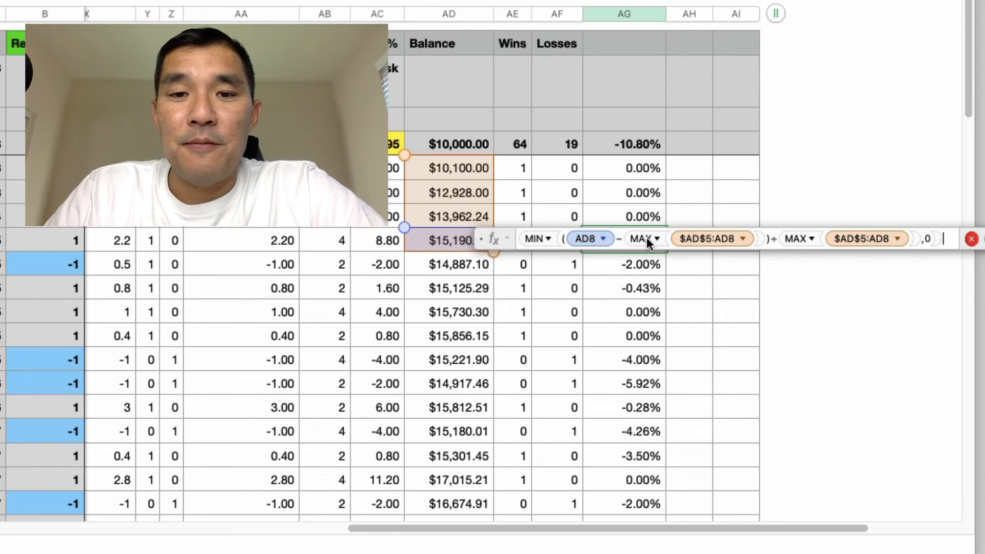
{"action": "mouse_move", "coordinate": [449, 245]}
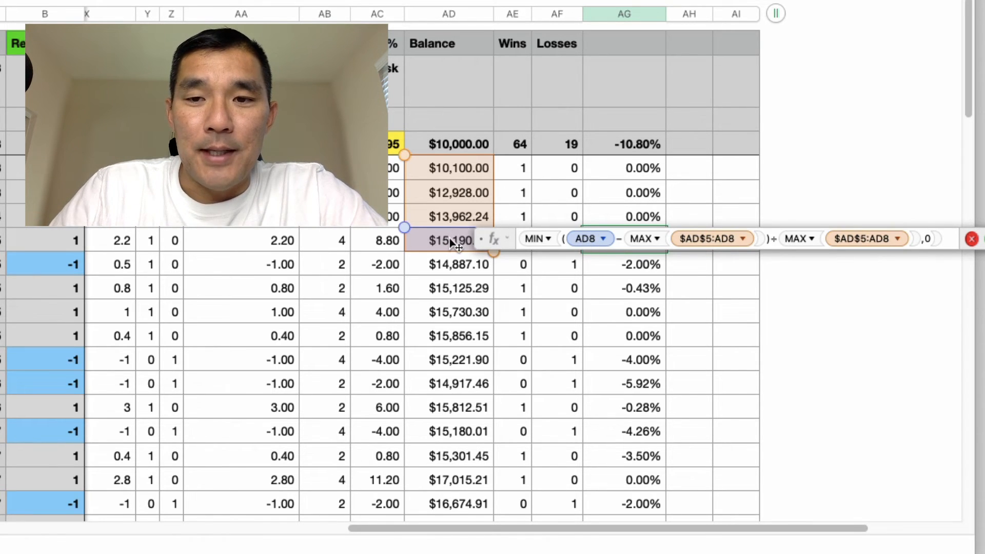
{"action": "mouse_move", "coordinate": [650, 272]}
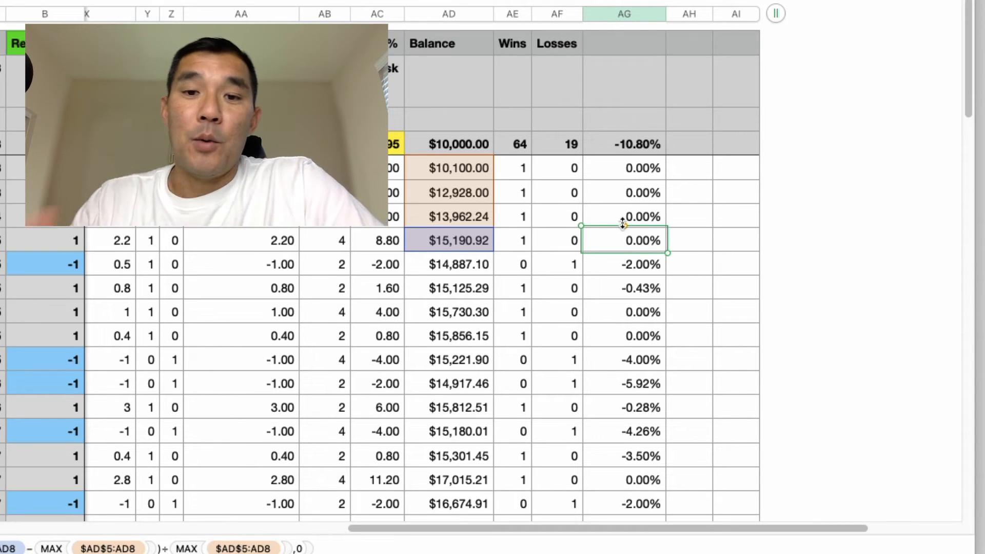
{"action": "left_click", "coordinate": [623, 265]}
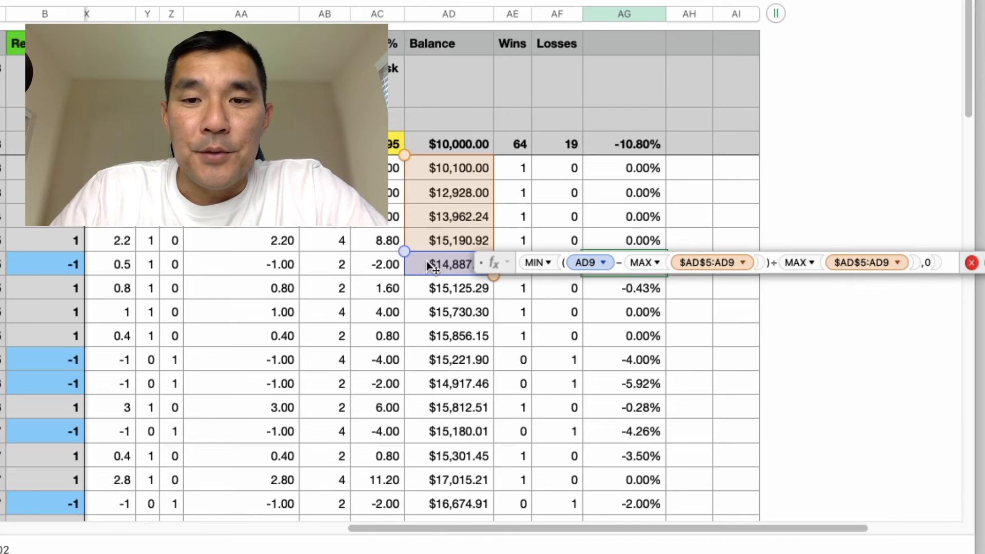
{"action": "mouse_move", "coordinate": [602, 290]}
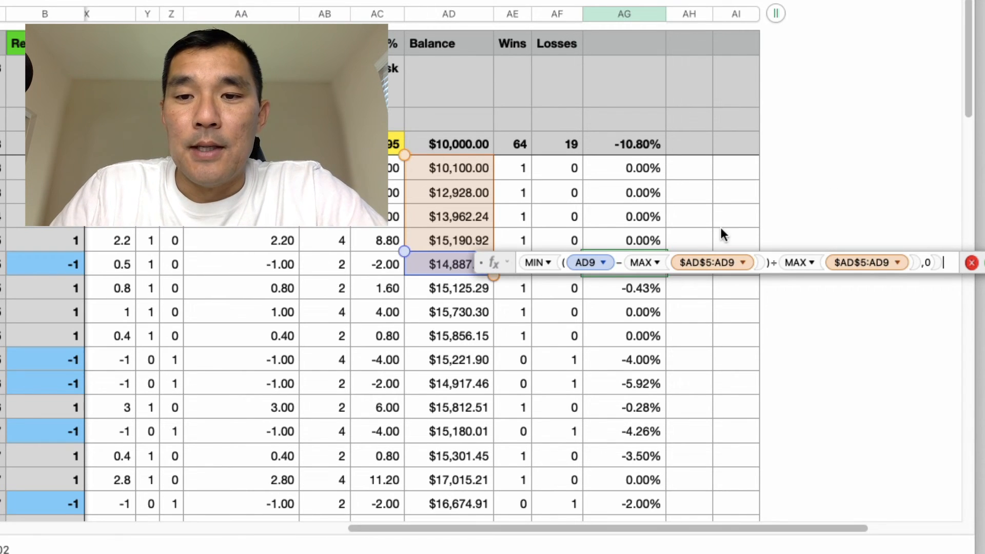
{"action": "key", "text": "Return"}
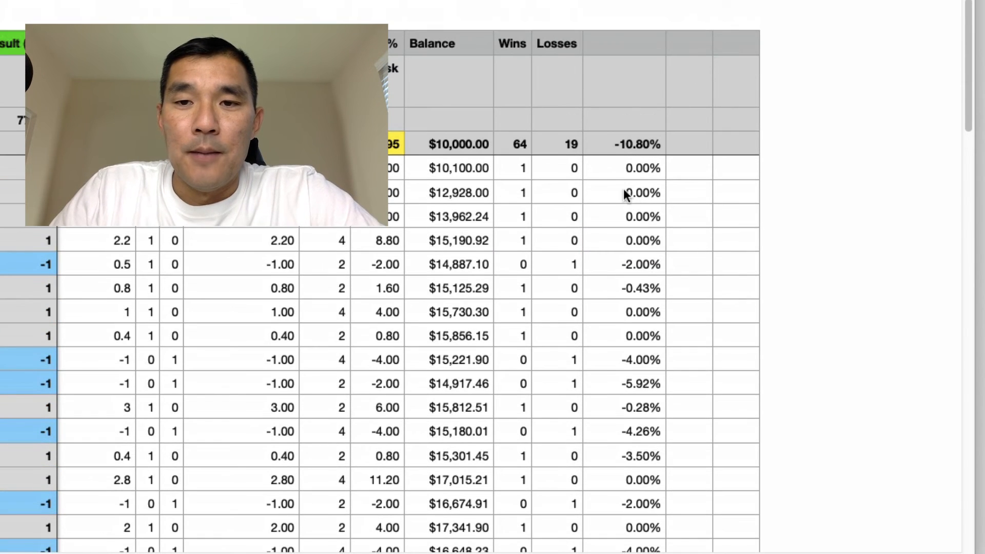
{"action": "scroll", "scroll_direction": "down", "scroll_amount": 3}
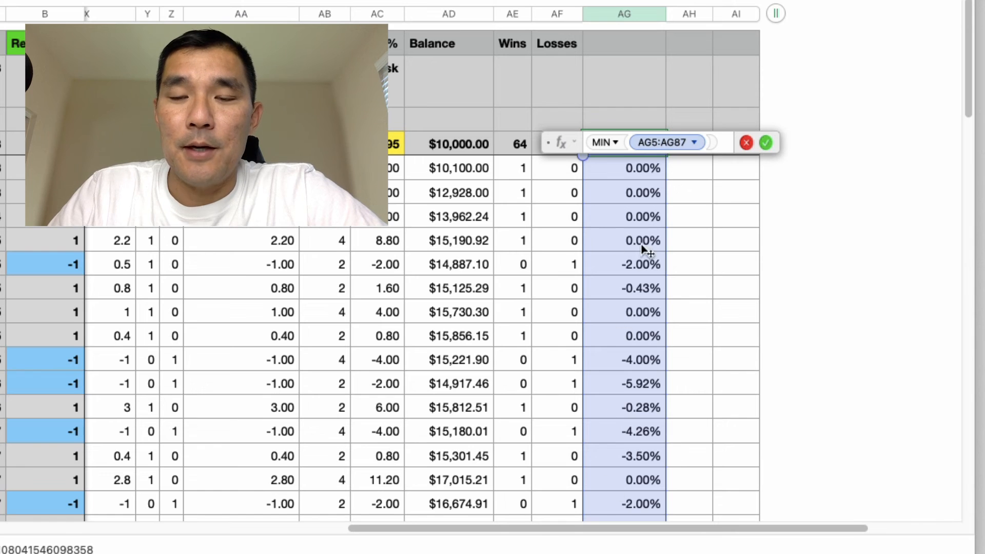
{"action": "left_click", "coordinate": [765, 142]}
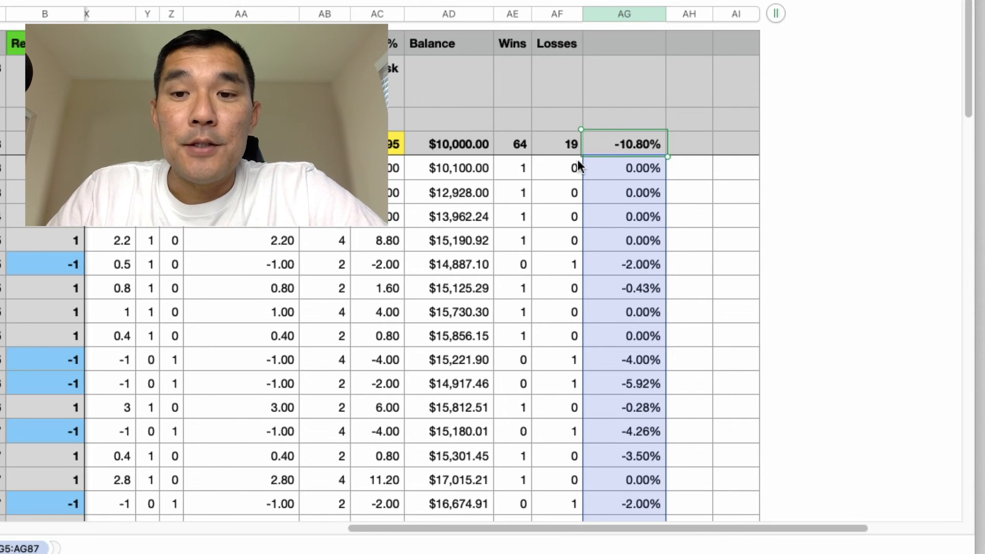
{"action": "mouse_move", "coordinate": [678, 271]}
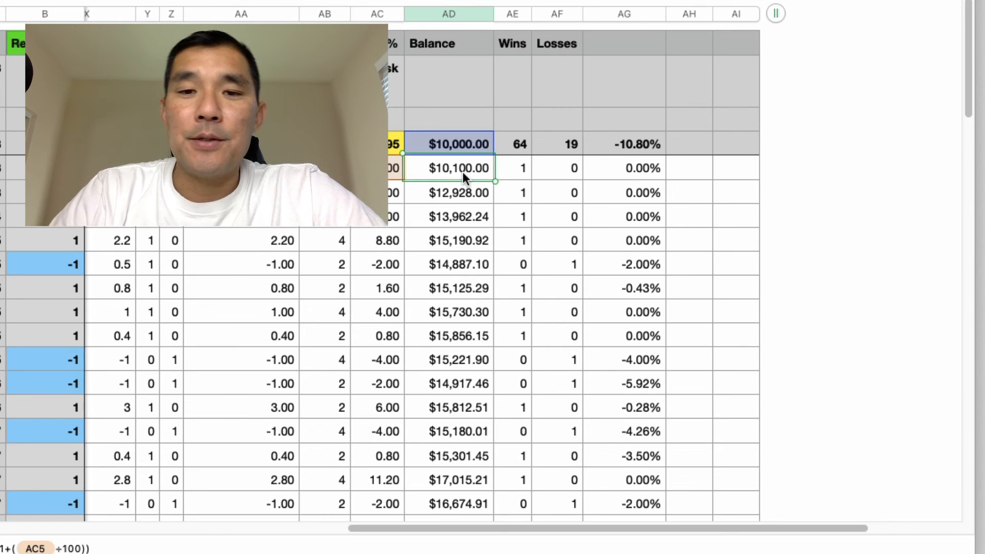
{"action": "left_click", "coordinate": [624, 168]}
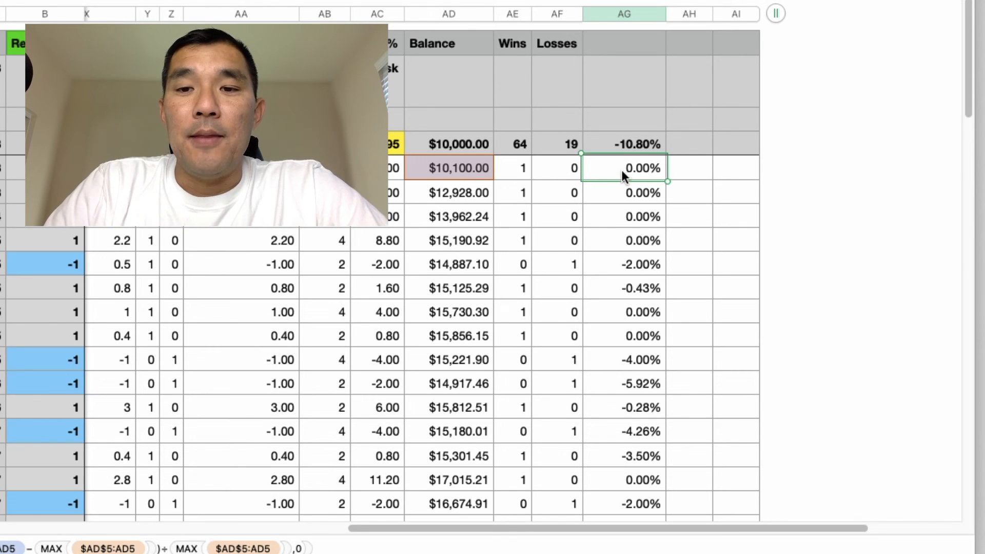
{"action": "mouse_move", "coordinate": [637, 245]}
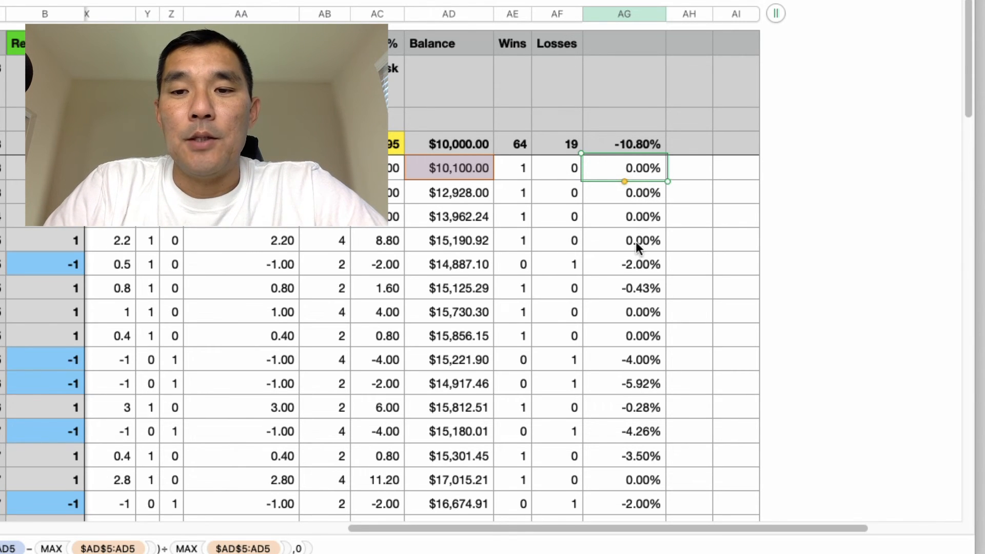
{"action": "scroll", "scroll_direction": "down", "scroll_amount": 3}
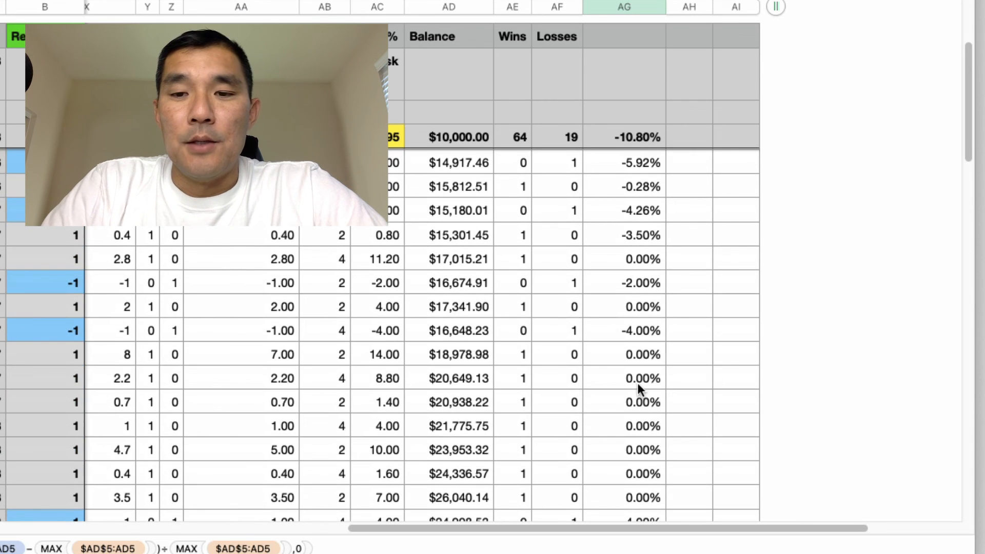
{"action": "scroll", "scroll_direction": "down", "scroll_amount": 3}
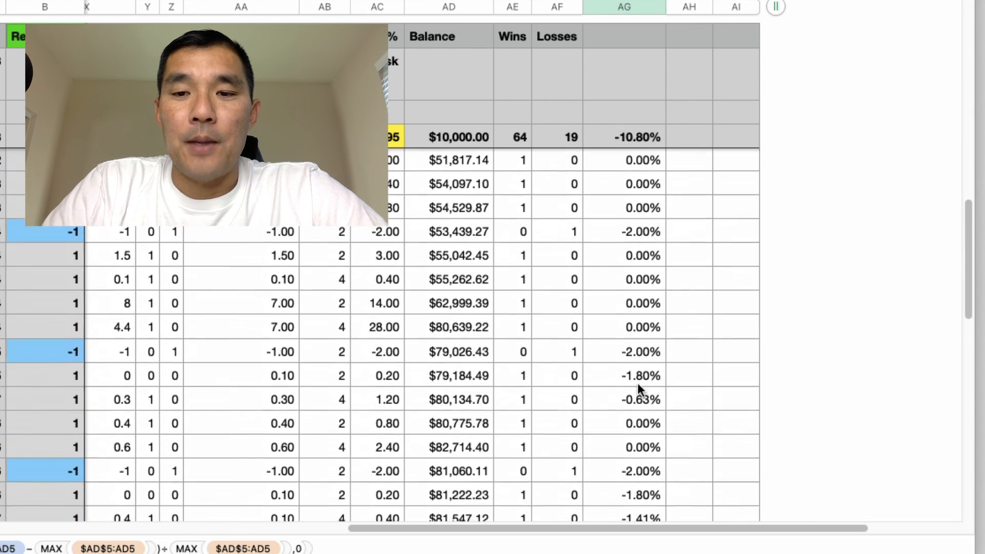